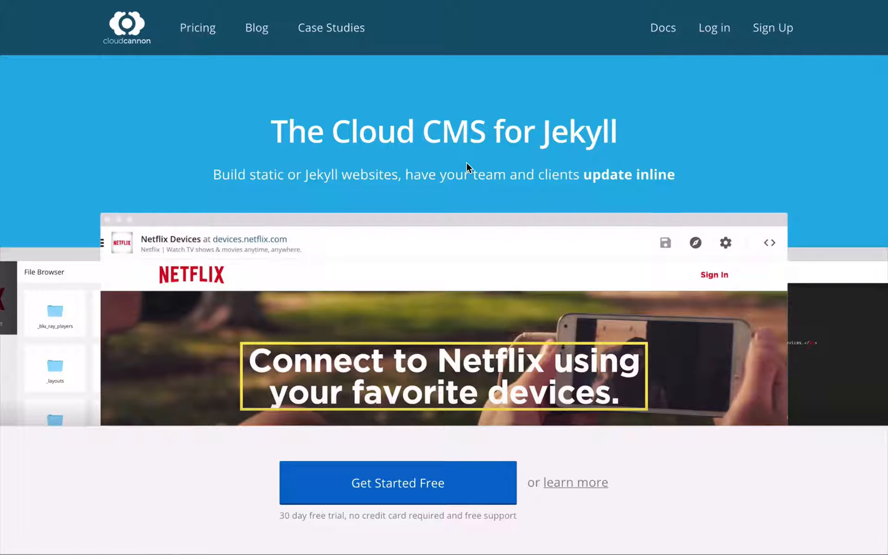
pyautogui.moveTo(711, 112)
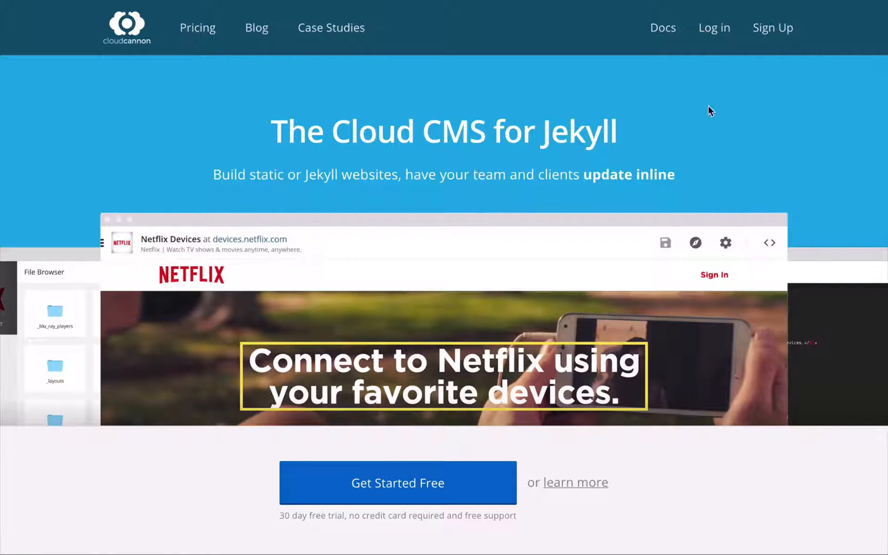
pyautogui.click(773, 27)
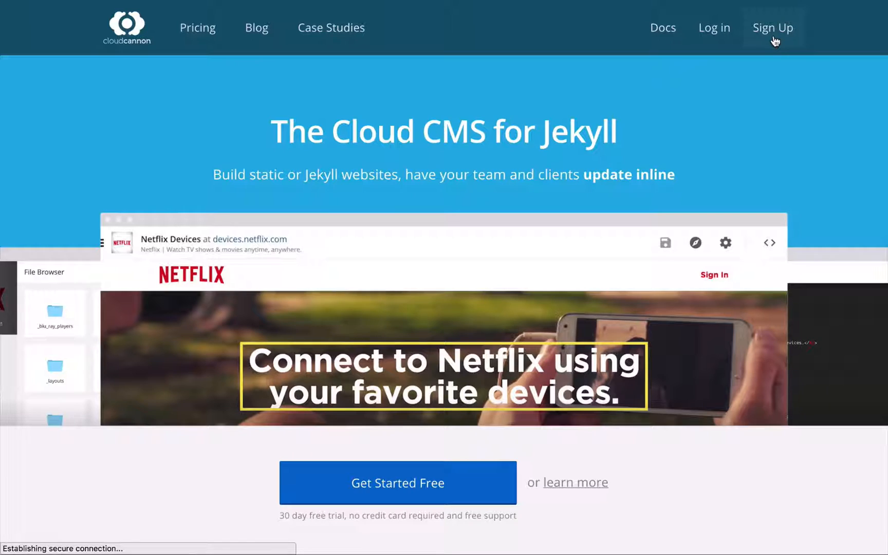
pyautogui.click(773, 26)
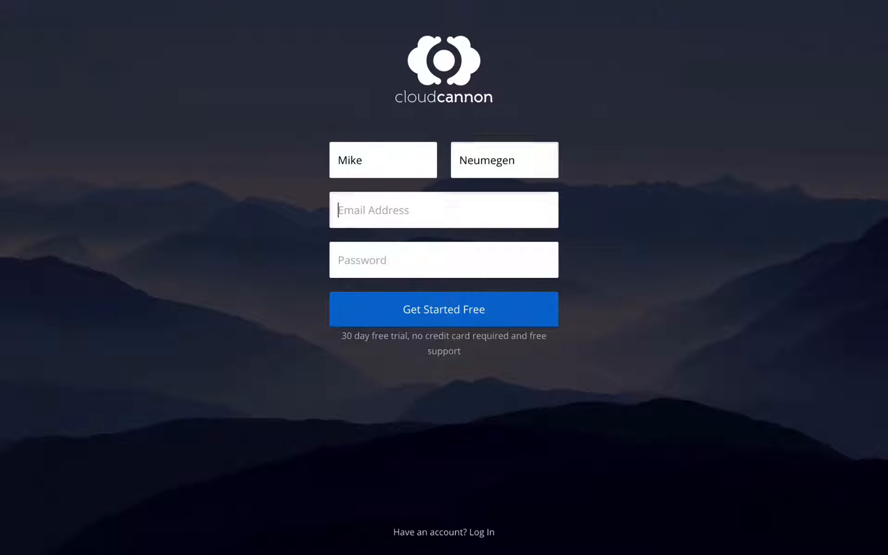
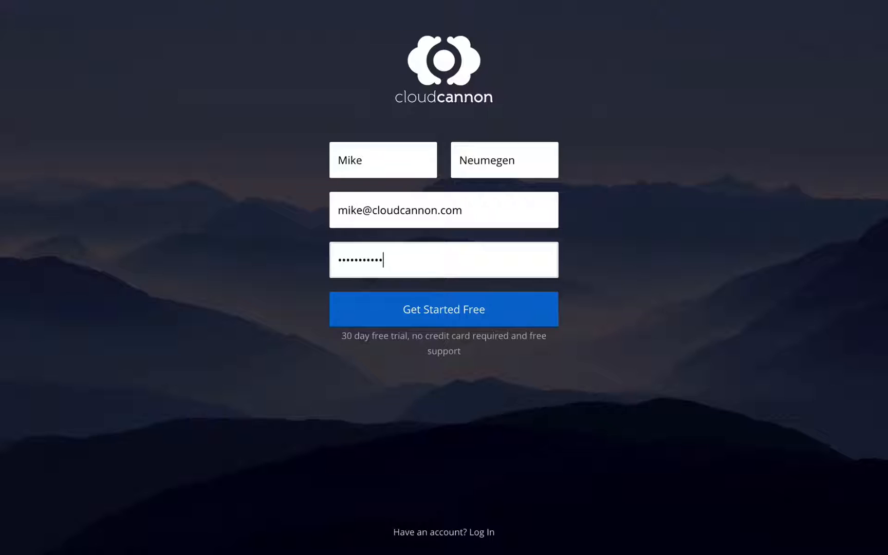
pyautogui.write('password')
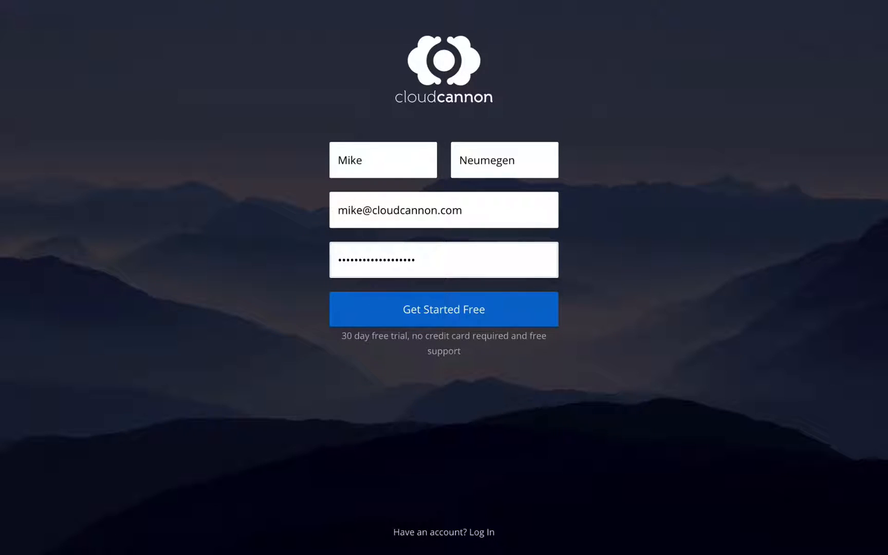
pyautogui.click(444, 308)
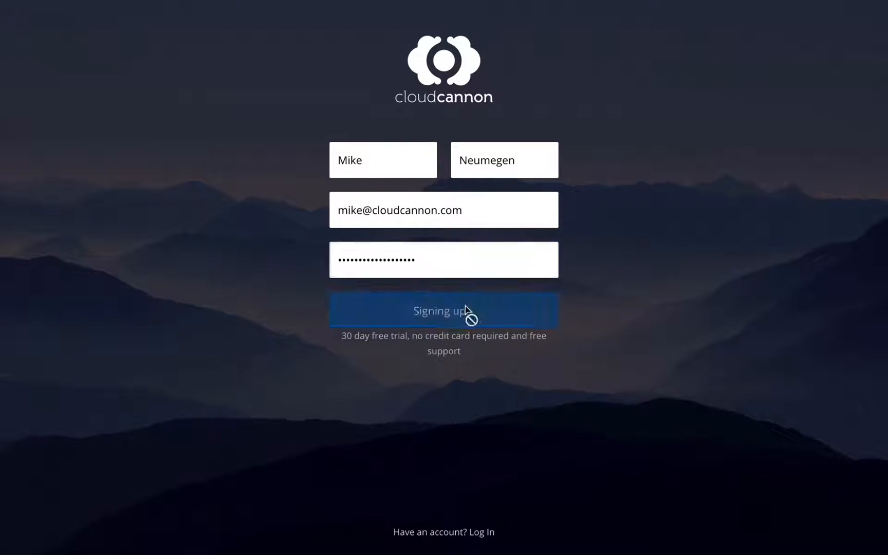
pyautogui.click(443, 310)
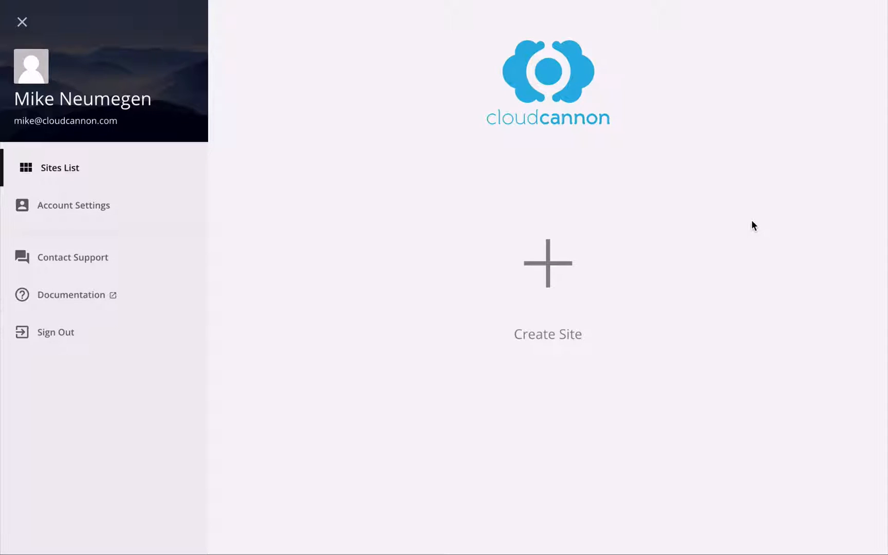
pyautogui.moveTo(595, 239)
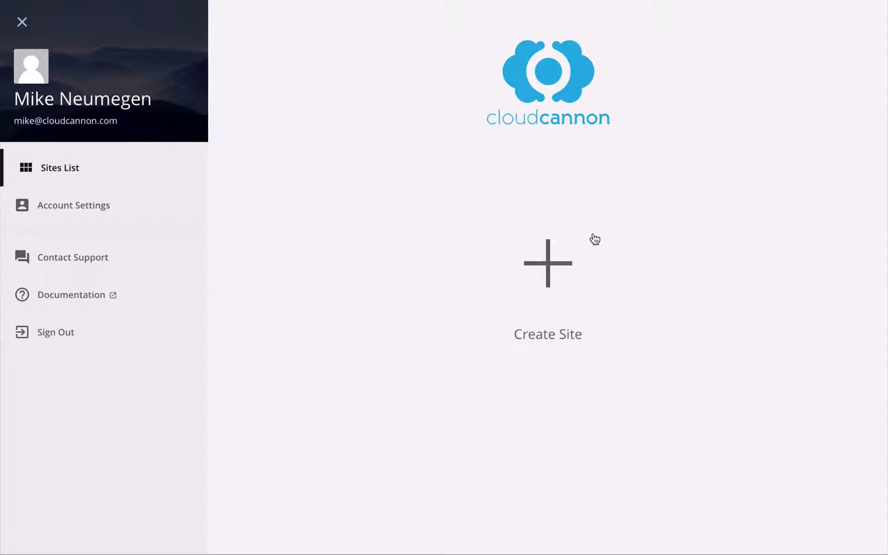
# Step: Create a new empty site named Creative
pyautogui.click(547, 263)
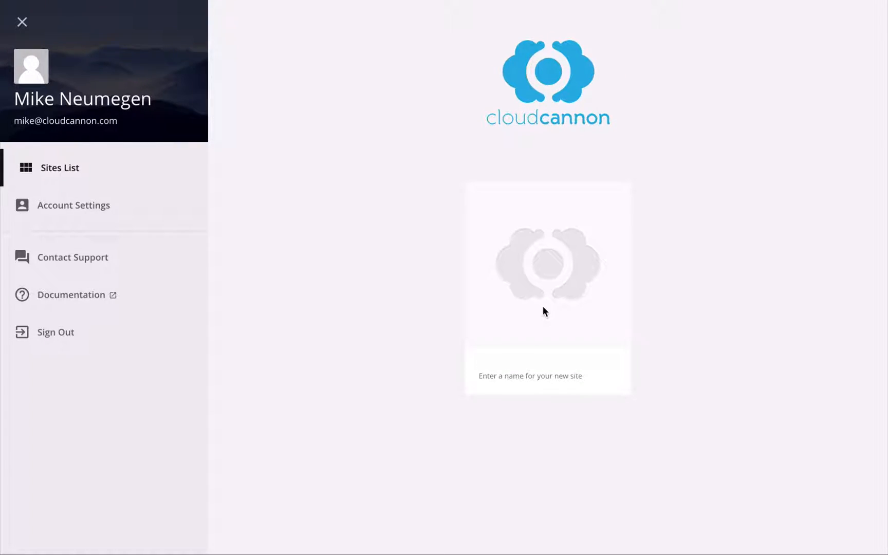
pyautogui.click(544, 365)
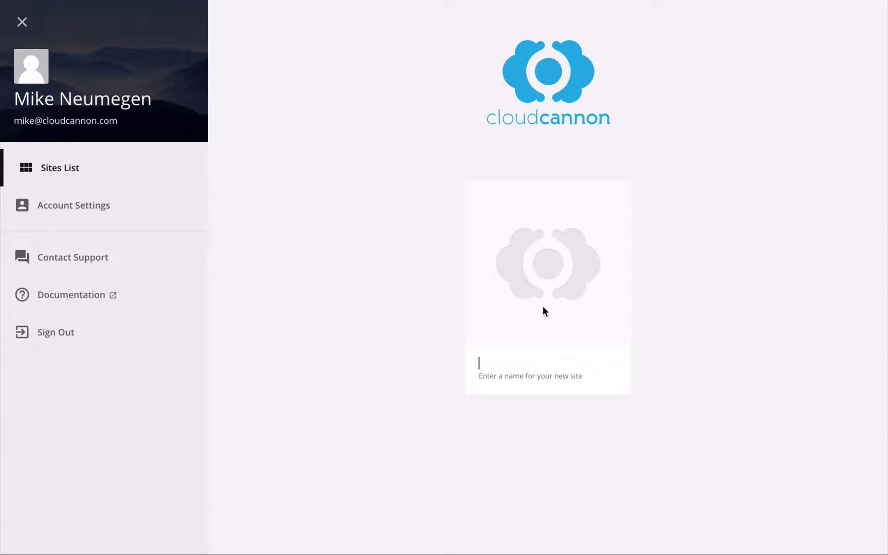
pyautogui.write('Creativ')
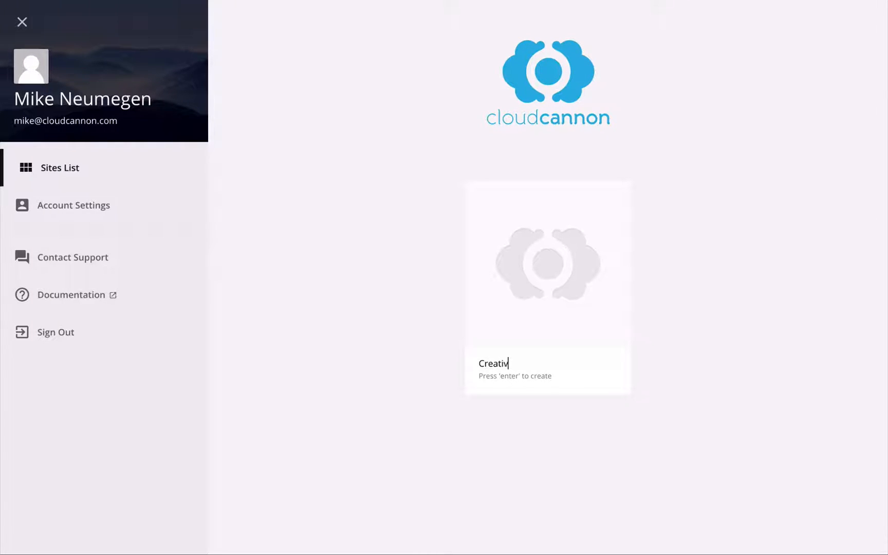
pyautogui.write('e')
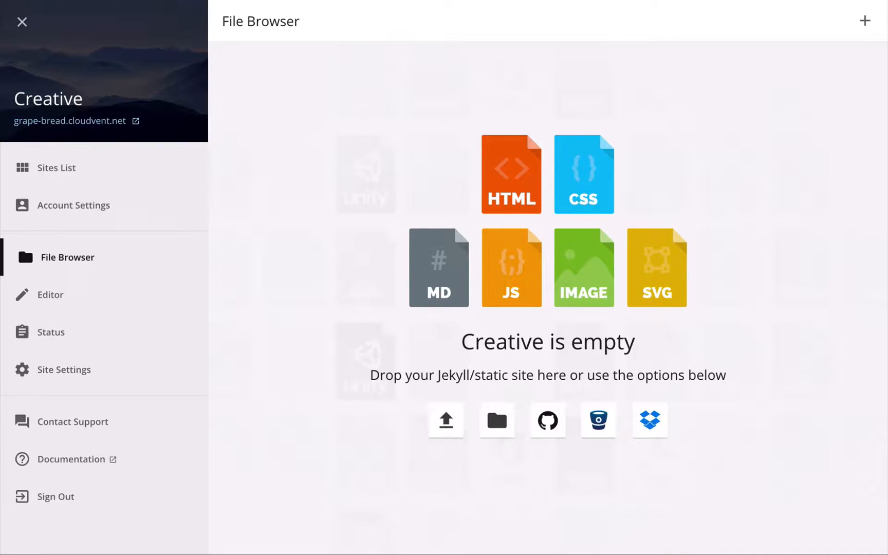
pyautogui.moveTo(600, 467)
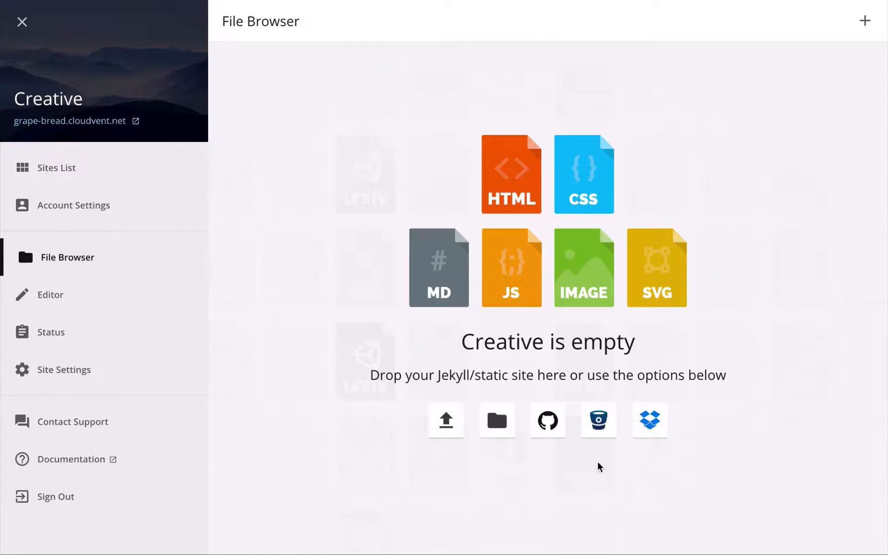
pyautogui.moveTo(598, 420)
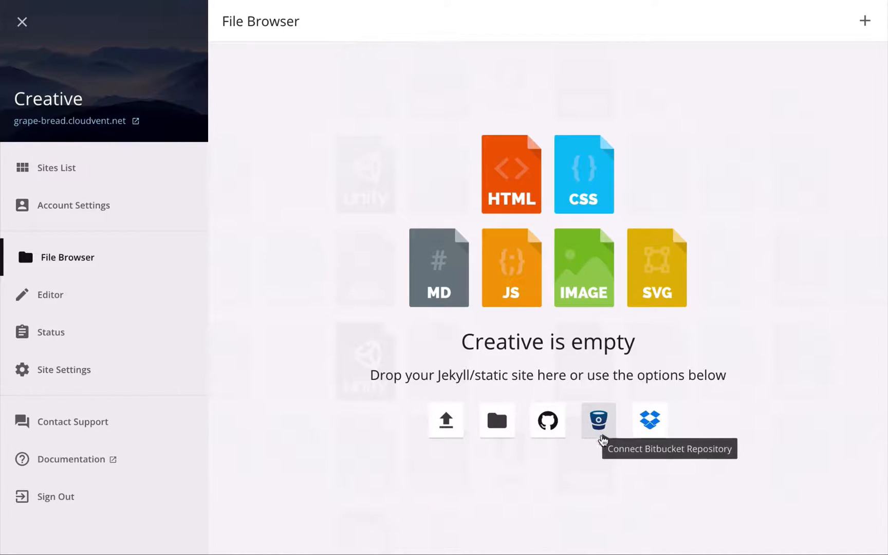
pyautogui.moveTo(719, 296)
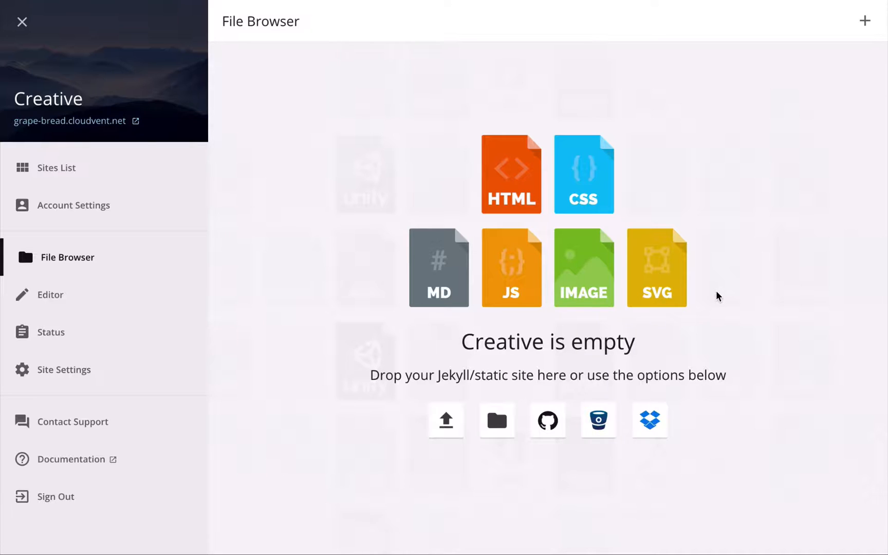
pyautogui.moveTo(670, 309)
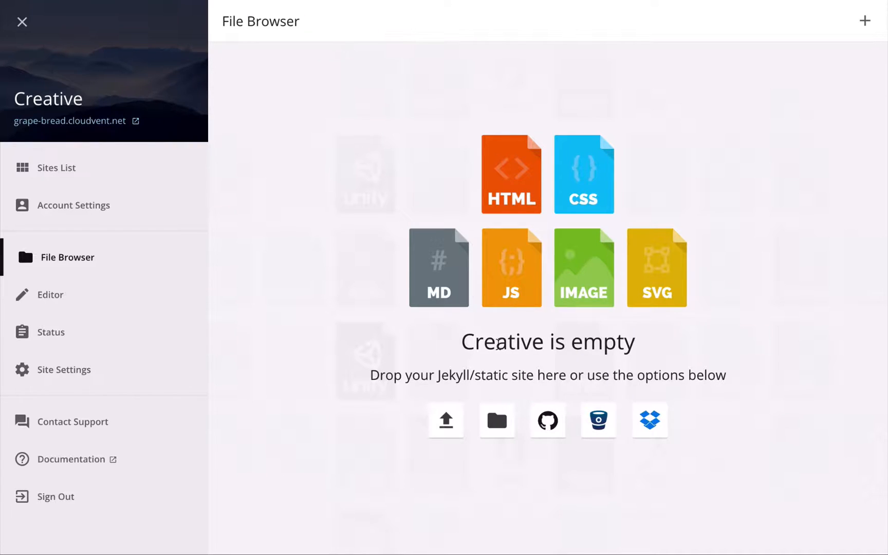
# Step: Upload the local Jekyll site folder into the Creative site
pyautogui.click(497, 421)
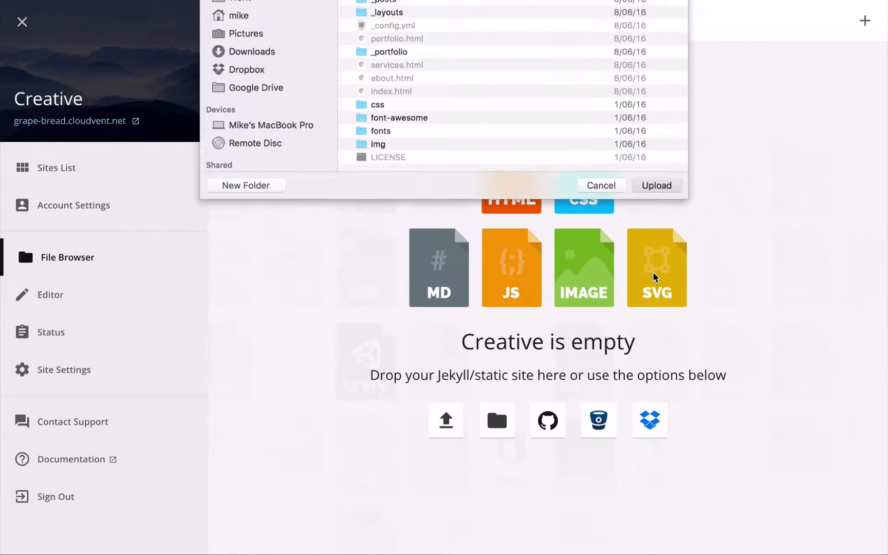
pyautogui.click(657, 185)
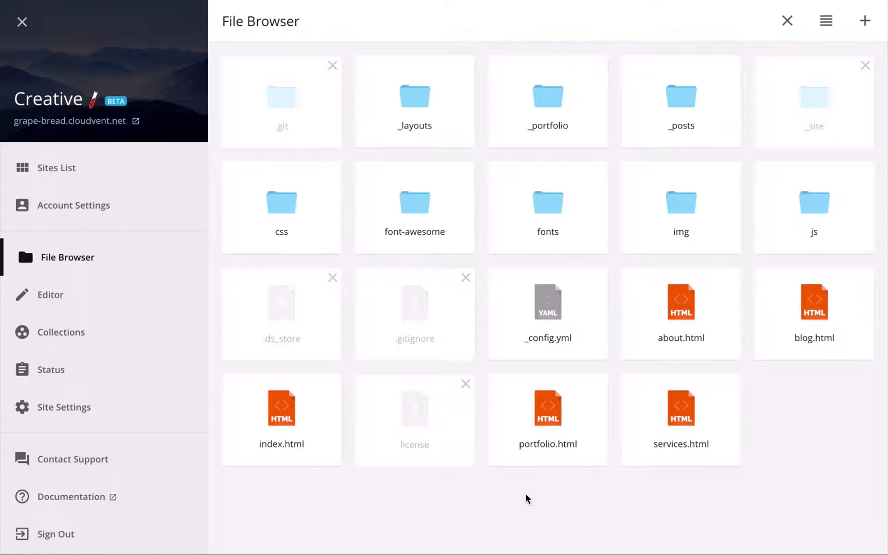
pyautogui.moveTo(88, 130)
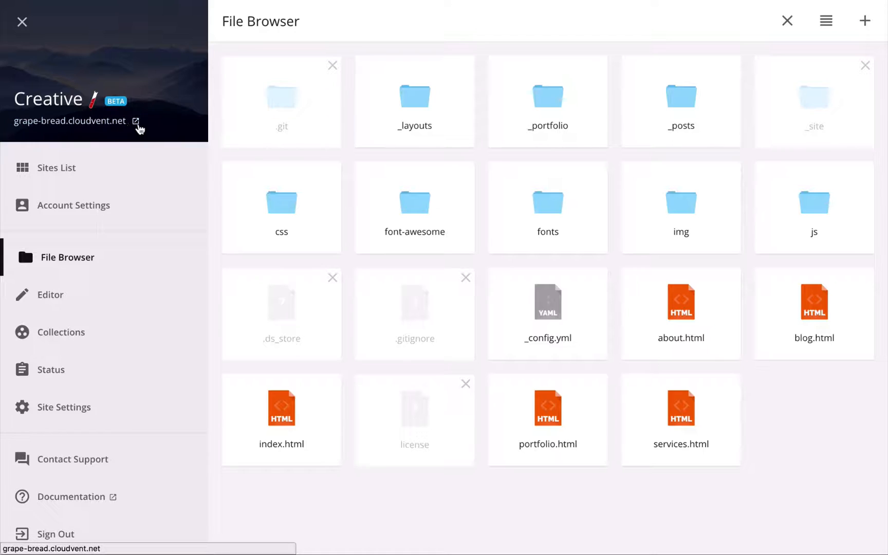
pyautogui.click(141, 121)
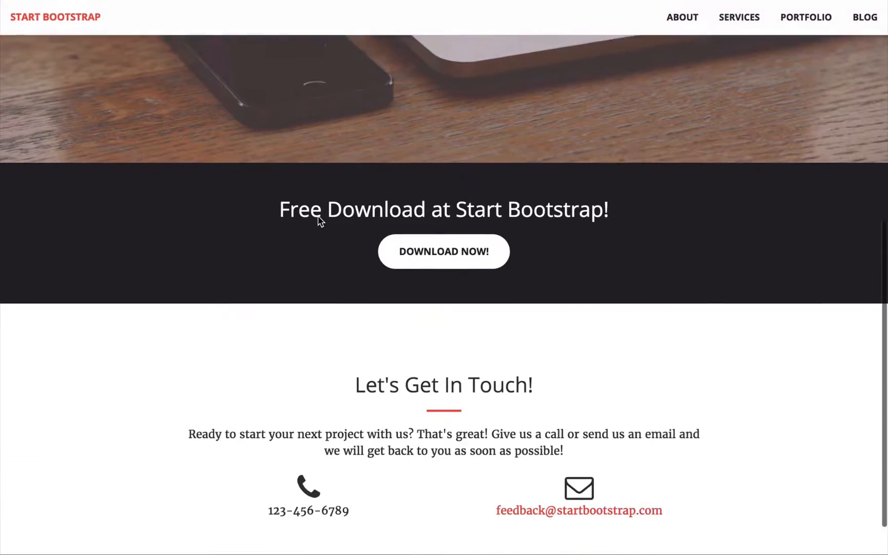
pyautogui.scroll(3)
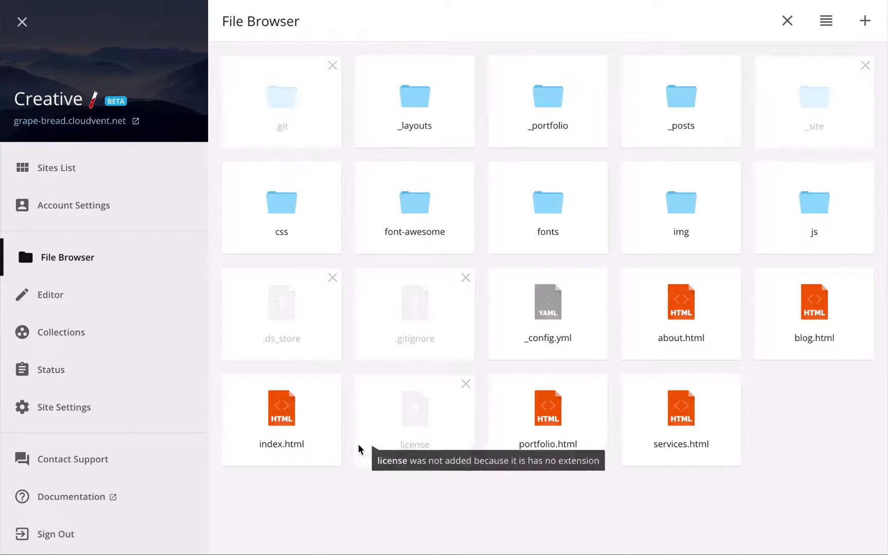
pyautogui.moveTo(284, 425)
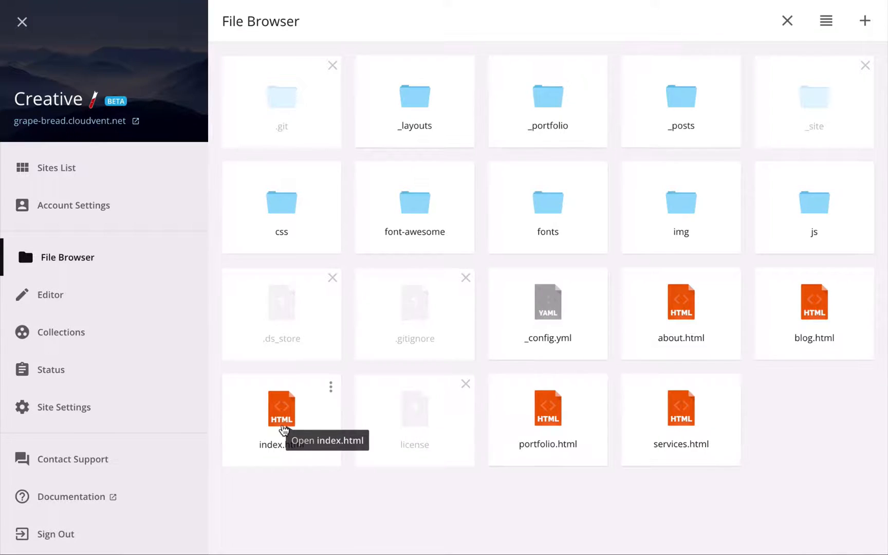
# Step: Add class="editable" to index.html's h1 and intro paragraph and save the file
pyautogui.click(282, 409)
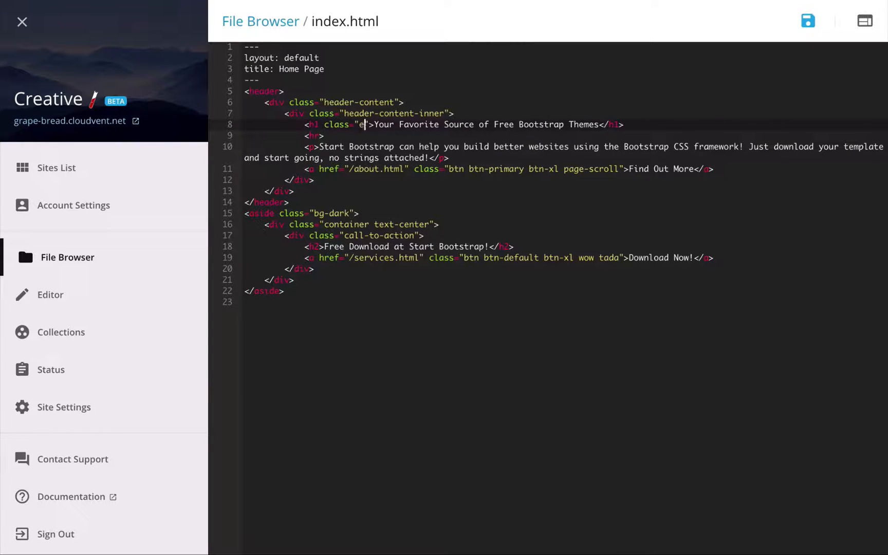
pyautogui.write('ditable')
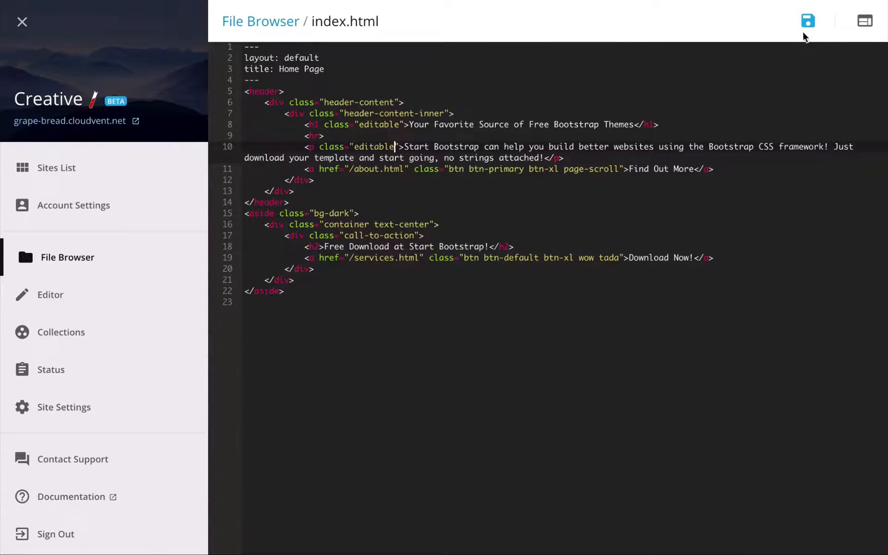
pyautogui.click(807, 21)
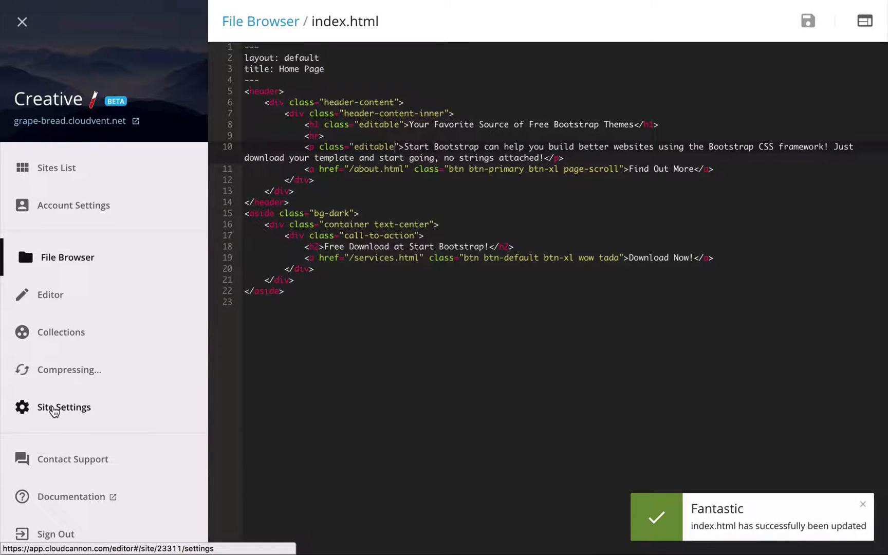
# Step: Set a client sharing password for the Creative site in Site Settings
pyautogui.click(64, 407)
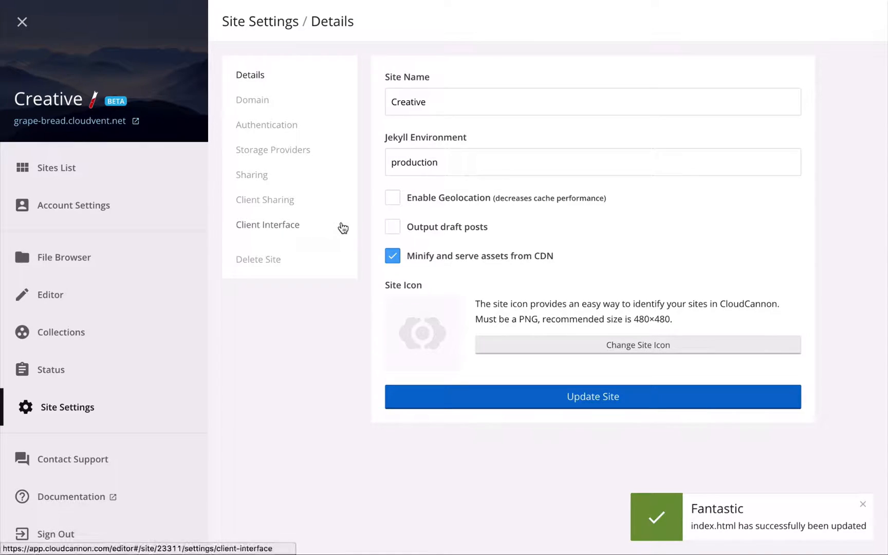
pyautogui.click(264, 199)
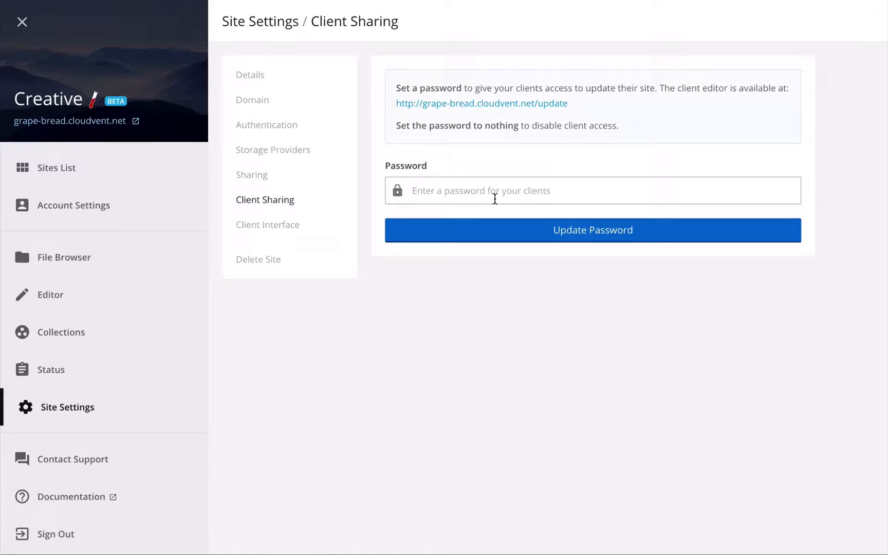
pyautogui.write('•••••')
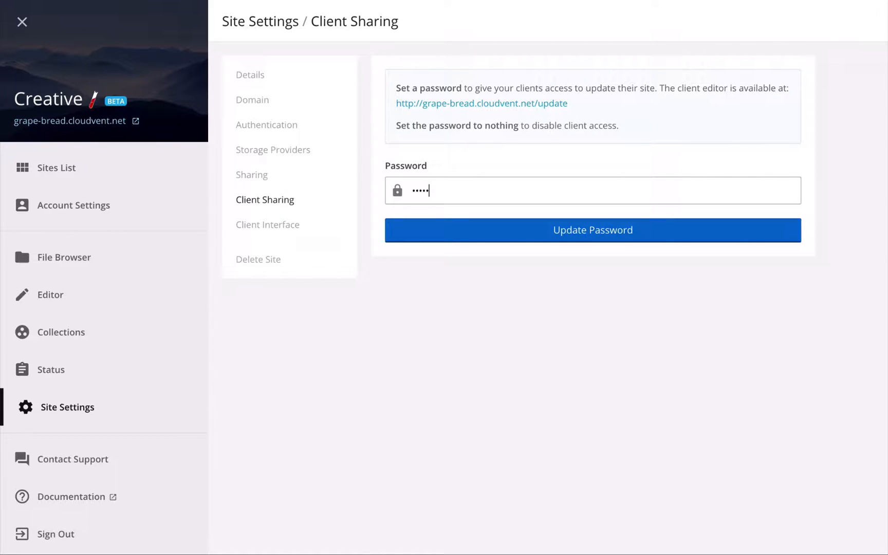
pyautogui.click(592, 231)
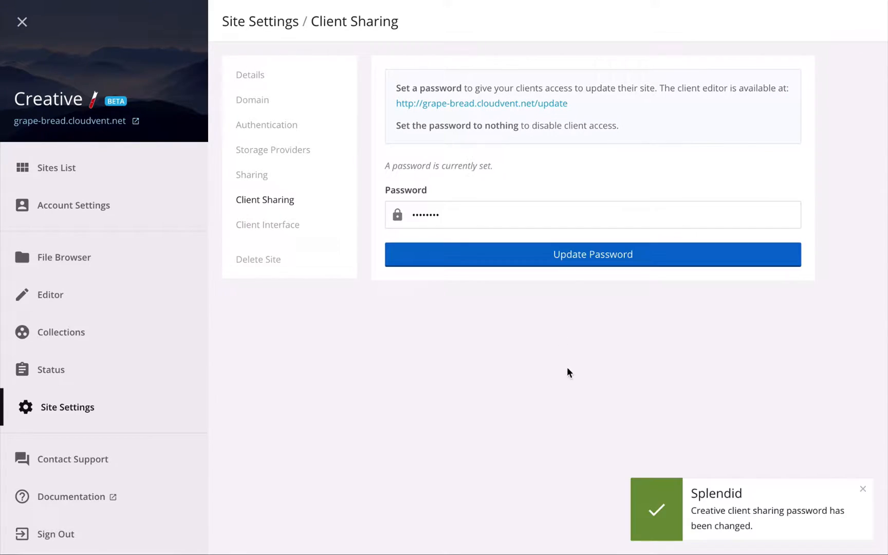
pyautogui.moveTo(278, 325)
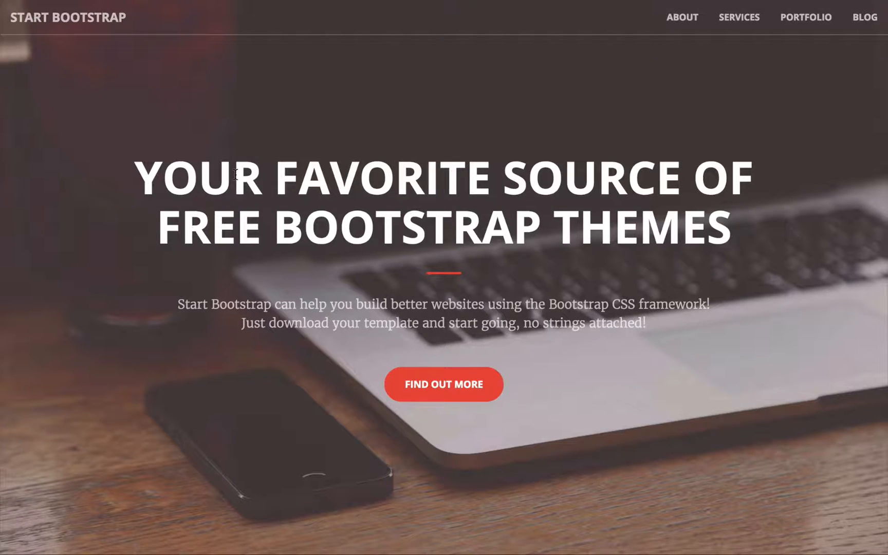
pyautogui.moveTo(189, 125)
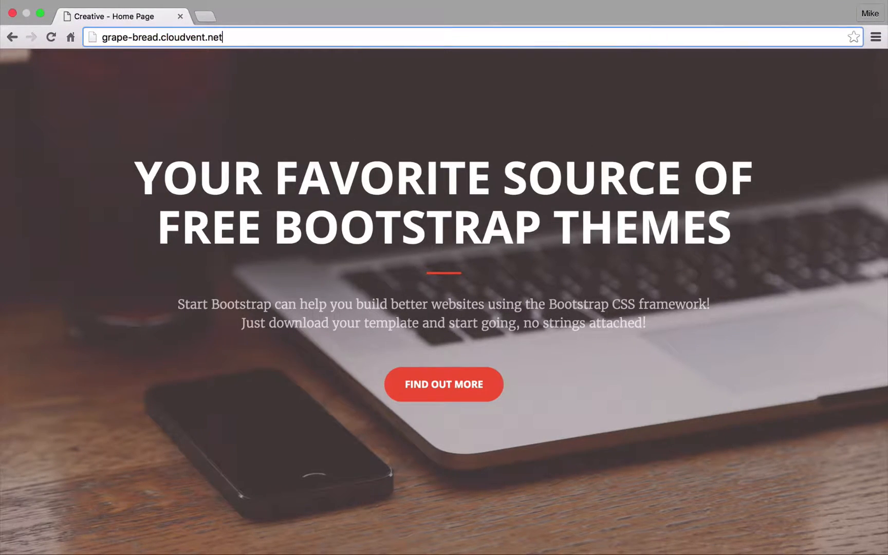
# Step: Navigate to grape-bread.cloudvent.net/update to reach the client editor
pyautogui.write('/update')
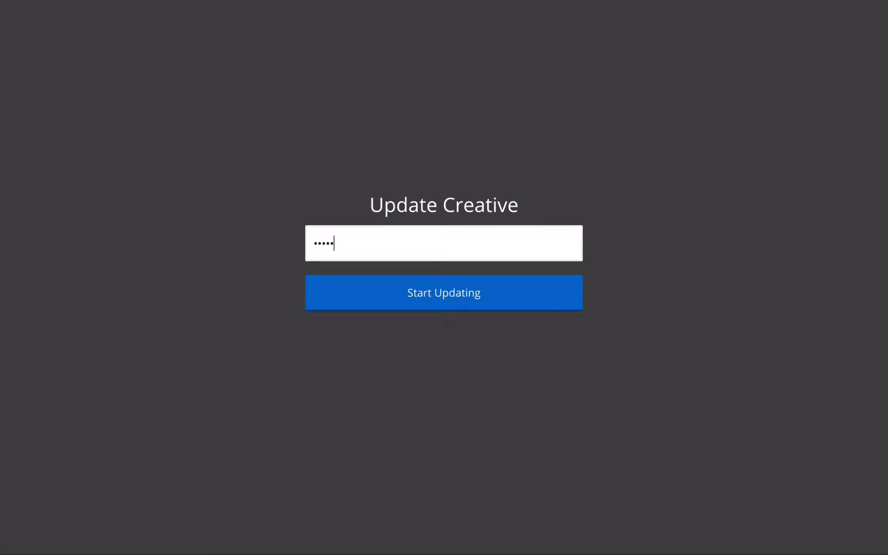
# Step: Unlock the site with the client password and hide the navigation panel
pyautogui.click(443, 293)
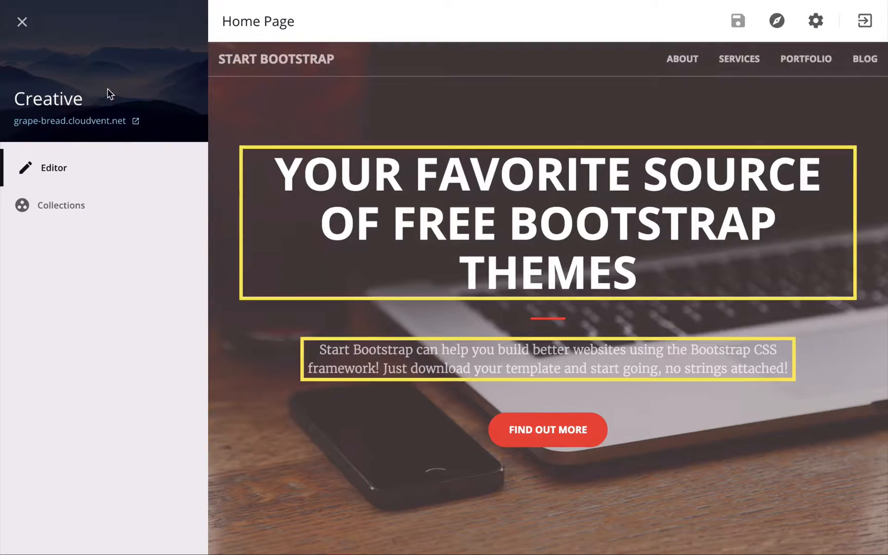
pyautogui.click(22, 22)
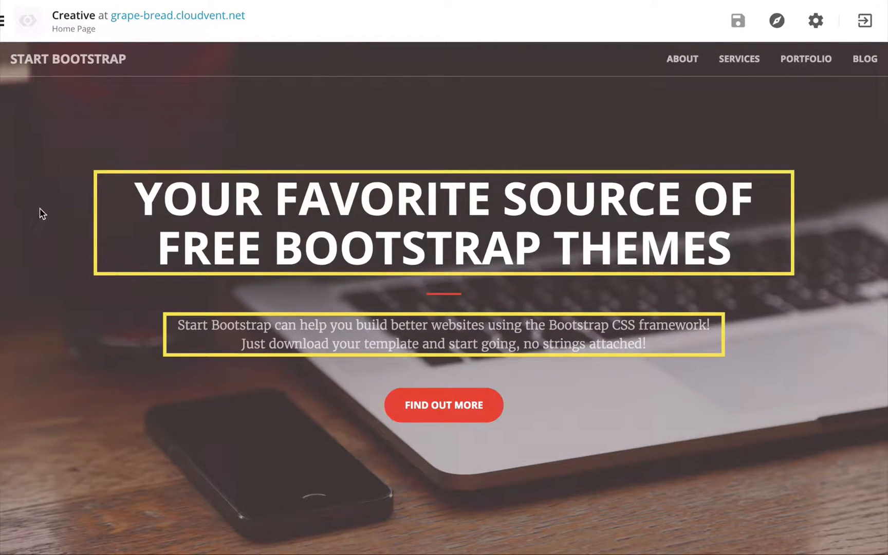
pyautogui.moveTo(61, 308)
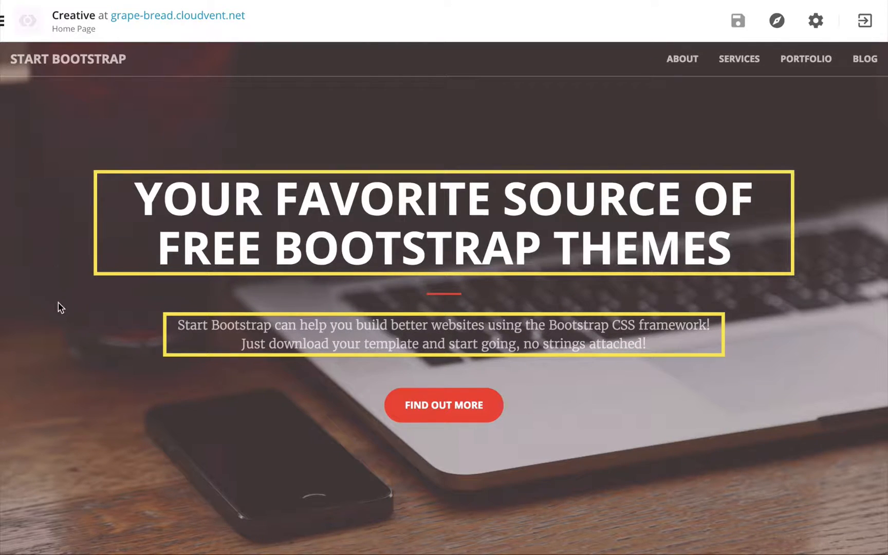
pyautogui.moveTo(160, 326)
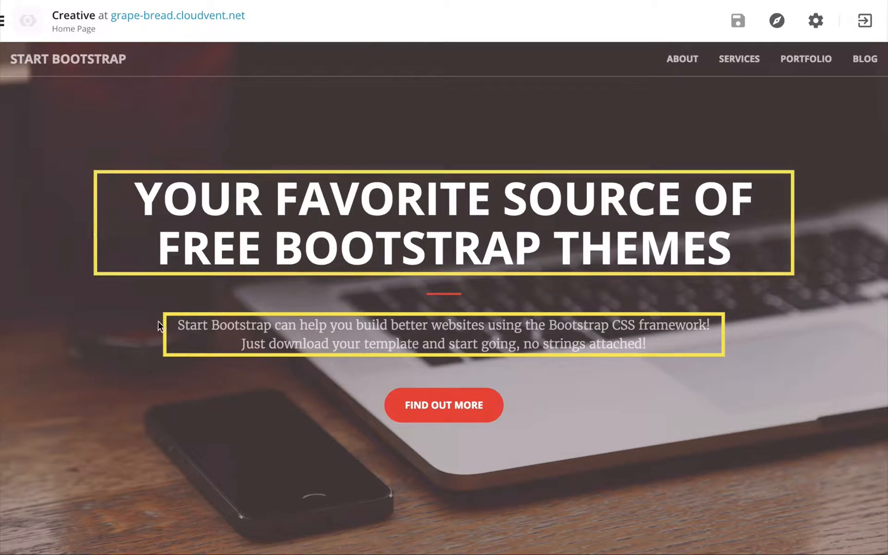
pyautogui.moveTo(686, 246)
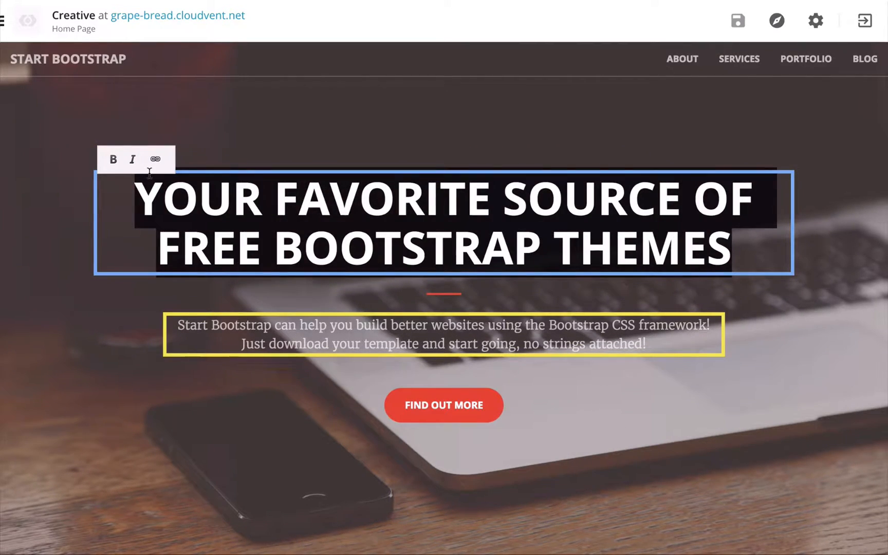
# Step: Change the homepage headline to UPDATE INLINE!, save, and show the navigation panel again
pyautogui.write('UP')
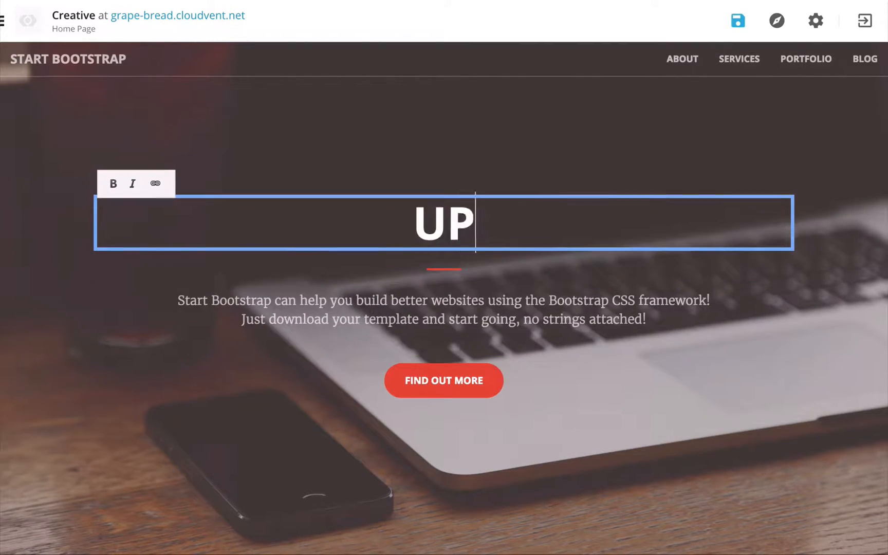
pyautogui.write('DATE INL')
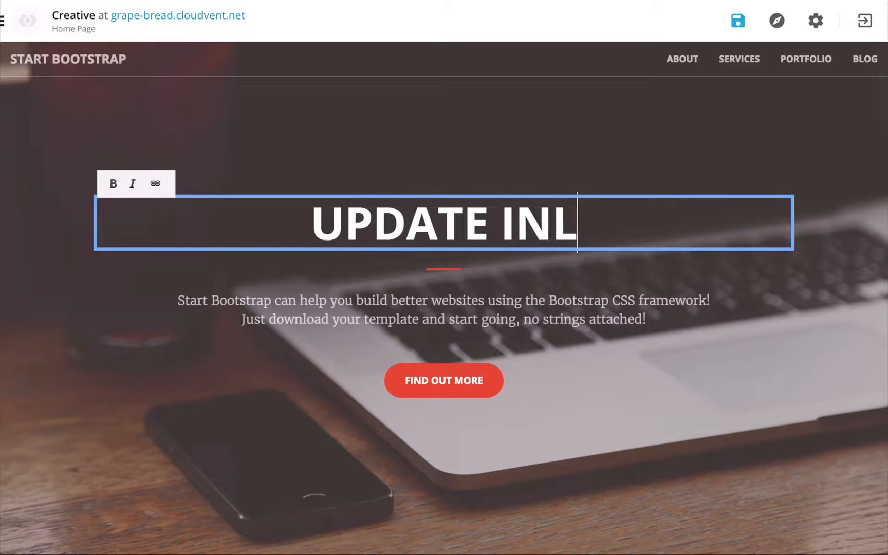
pyautogui.write('INE!')
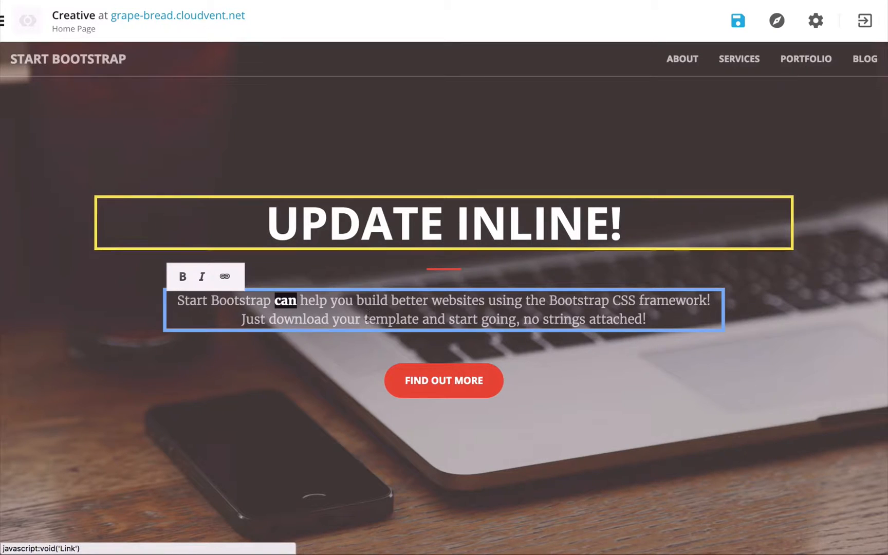
pyautogui.moveTo(616, 352)
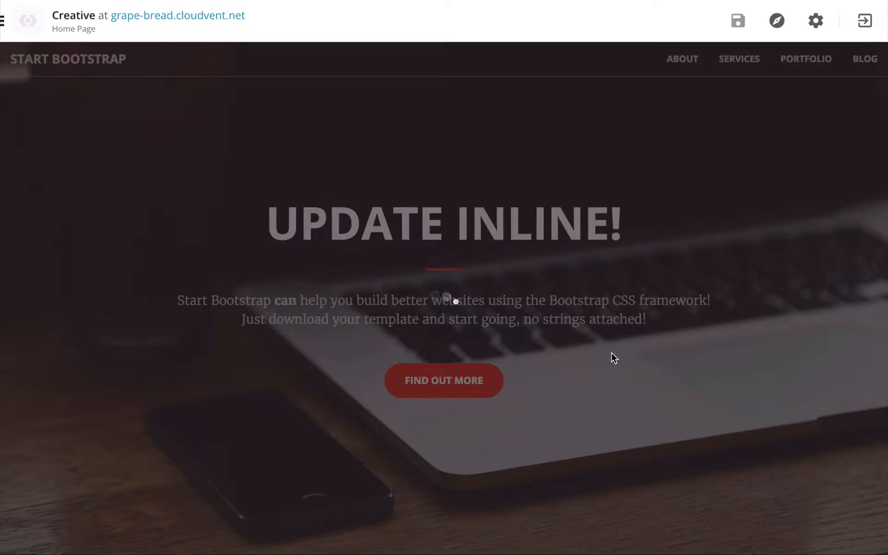
pyautogui.click(738, 21)
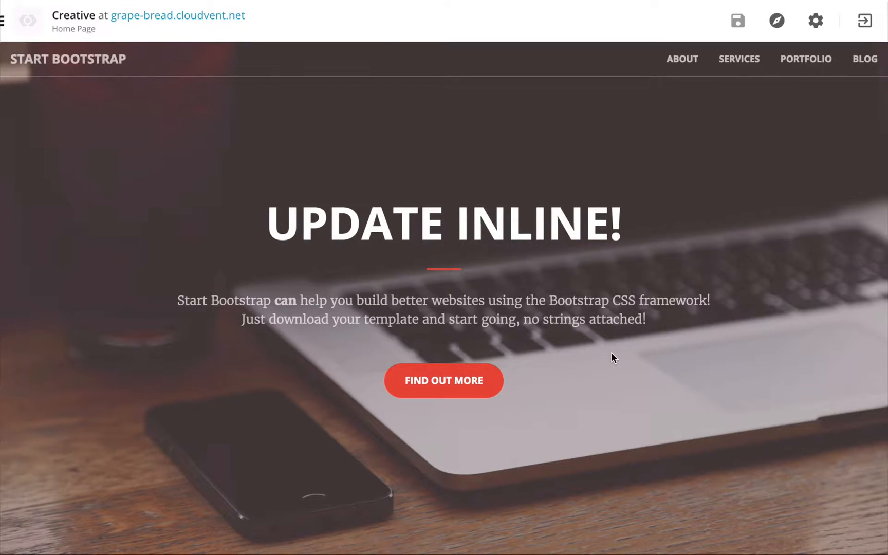
pyautogui.moveTo(628, 381)
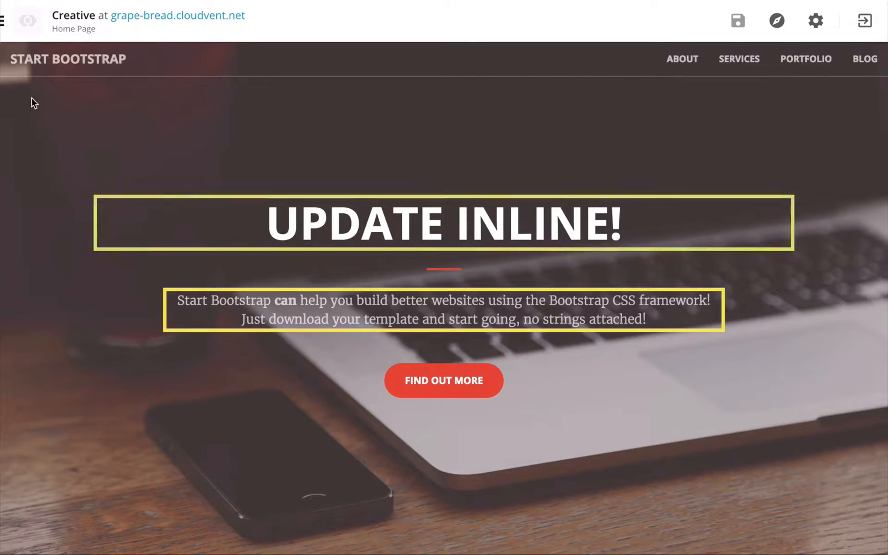
pyautogui.click(7, 21)
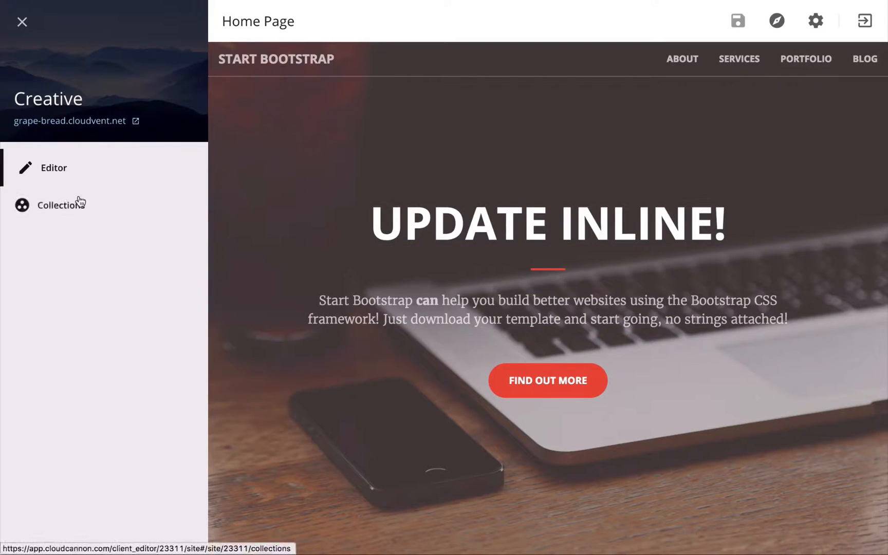
# Step: Go to Collections > Posts and load My First Post! for editing
pyautogui.click(64, 205)
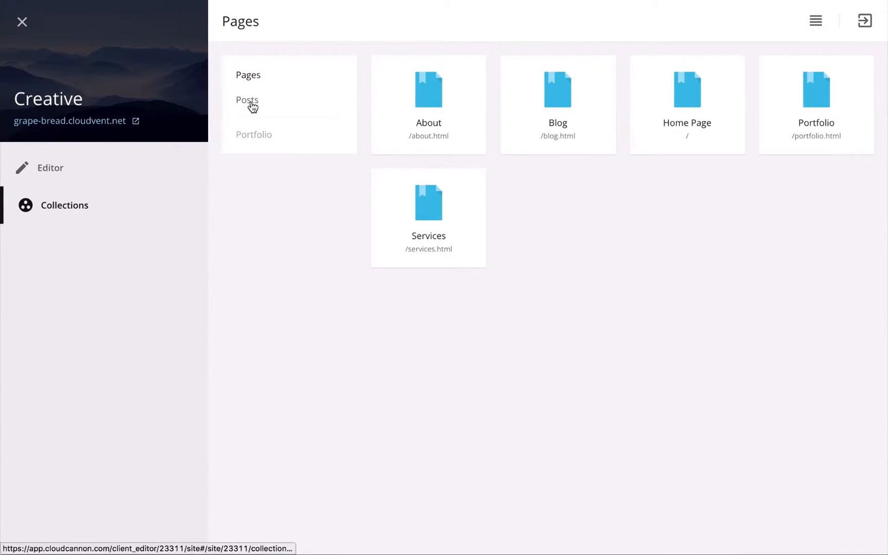
pyautogui.click(246, 100)
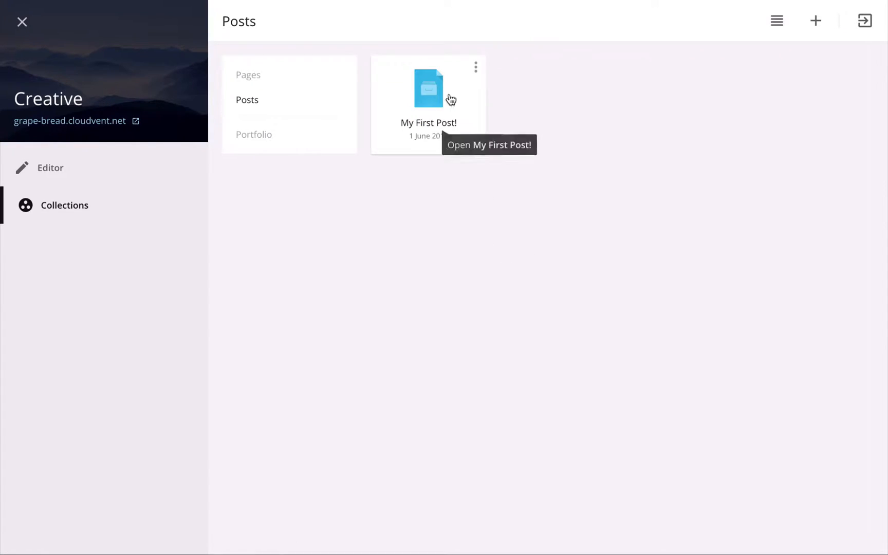
pyautogui.click(428, 90)
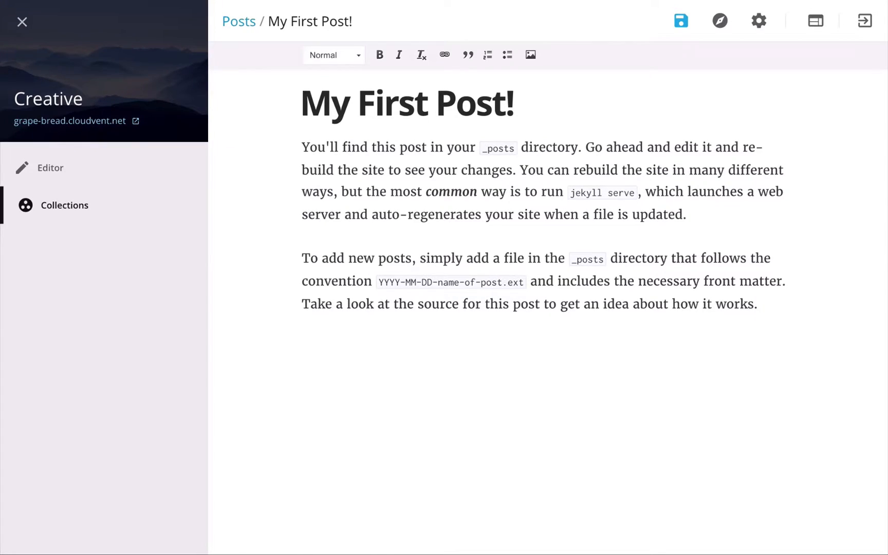
# Step: Bold the word ahead, add a final line 'Write new text.', and switch to the visual editor
pyautogui.doubleClick(624, 147)
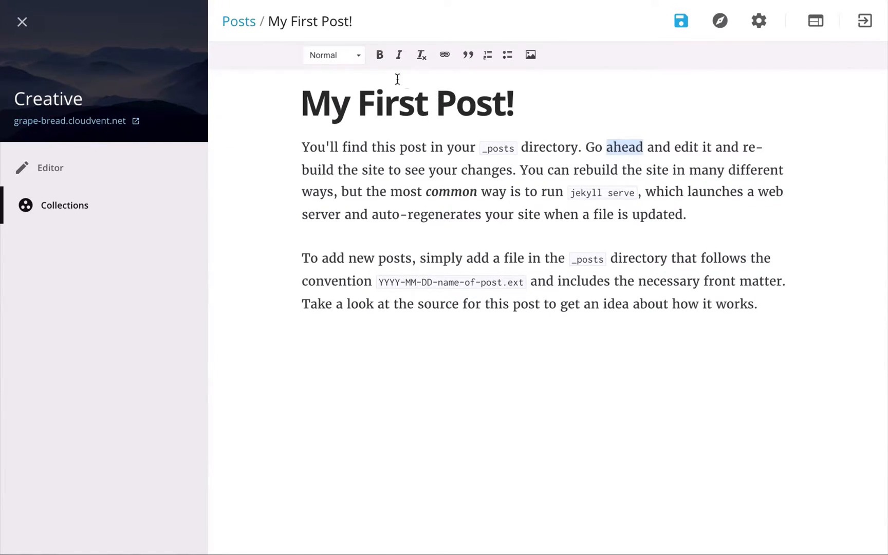
pyautogui.click(759, 303)
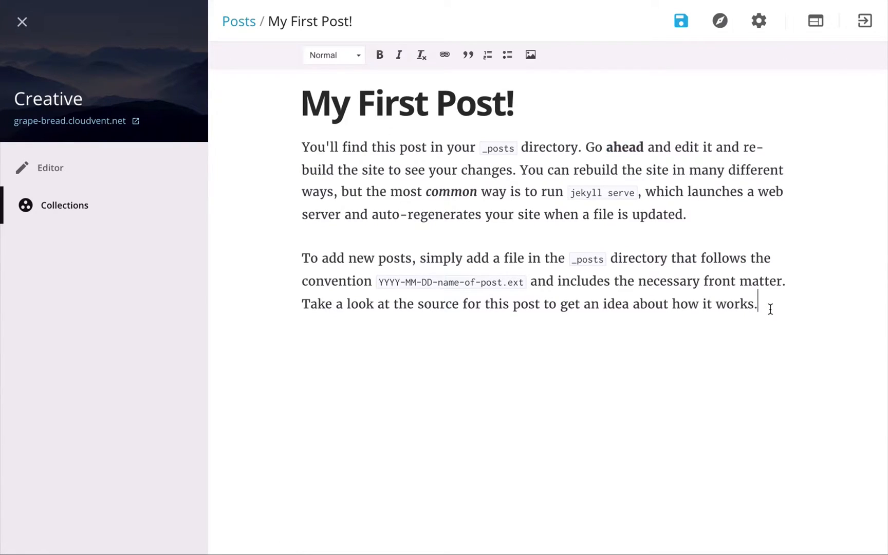
pyautogui.write('Write new e')
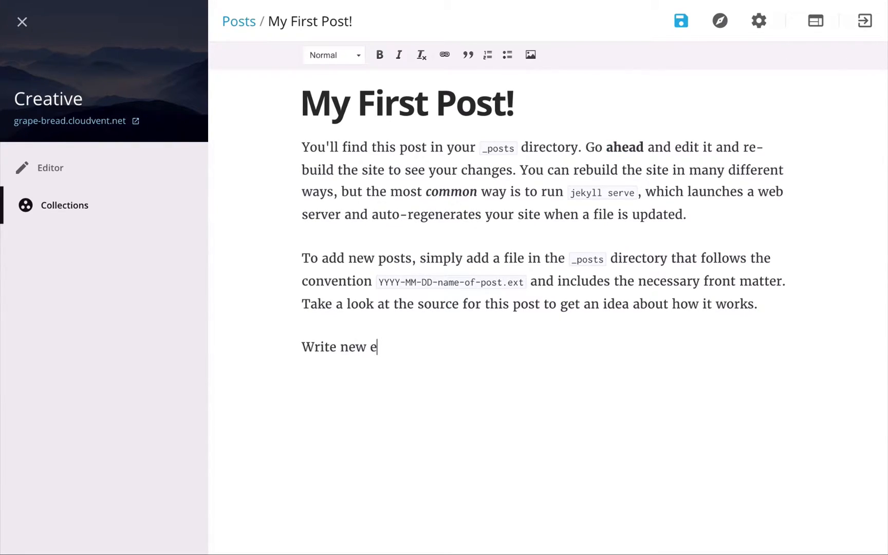
pyautogui.write('text.')
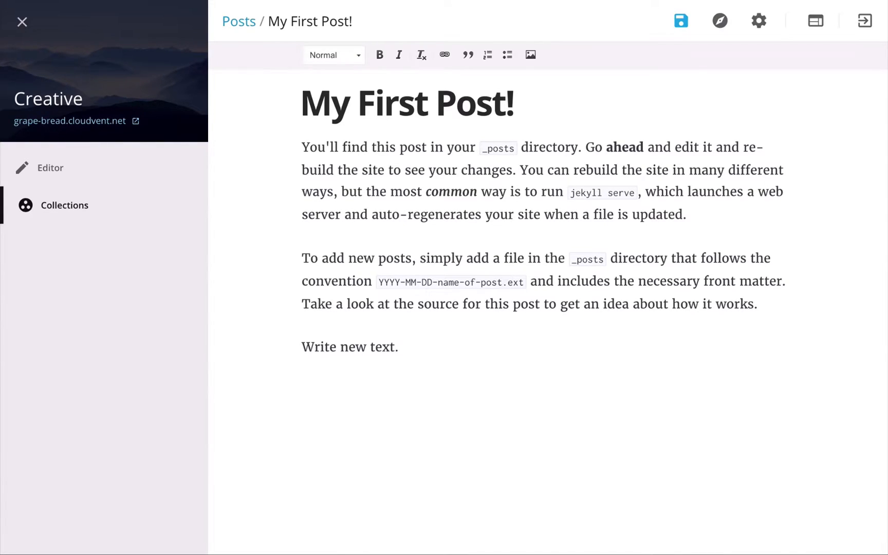
pyautogui.click(680, 20)
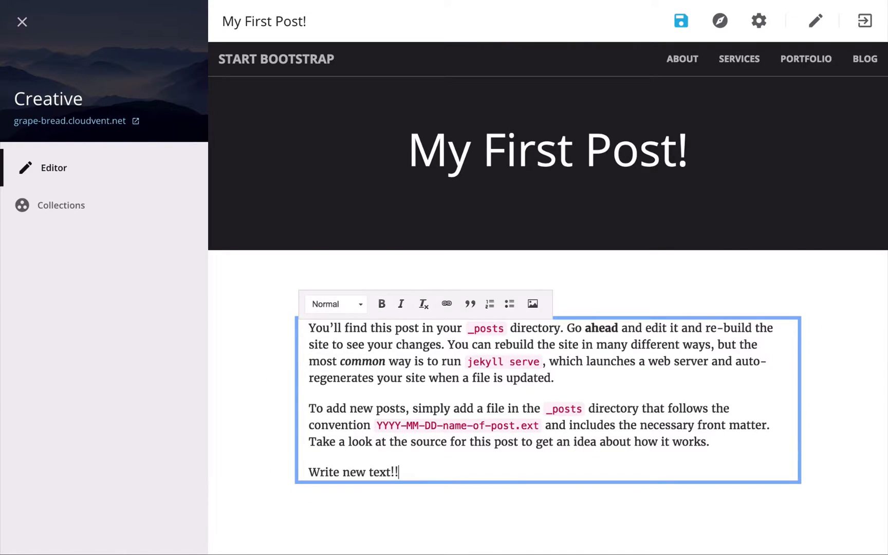
pyautogui.moveTo(429, 454)
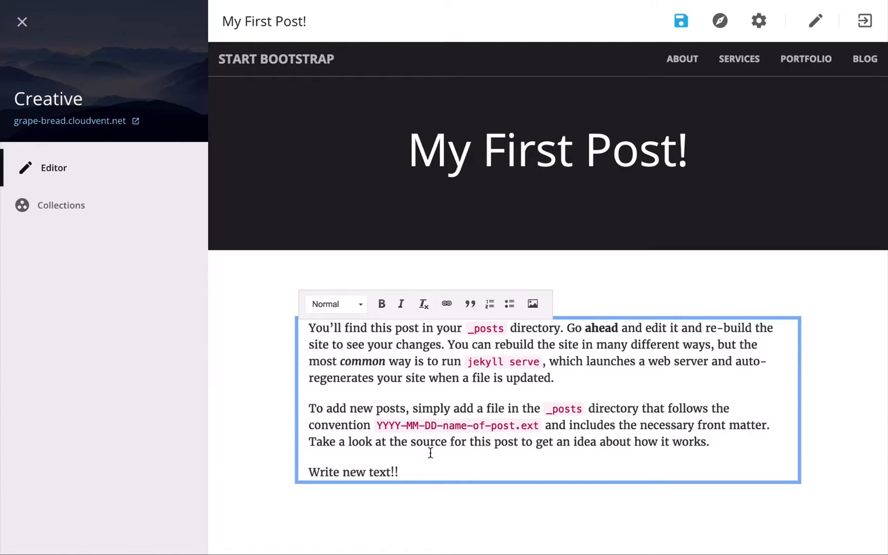
pyautogui.moveTo(709, 163)
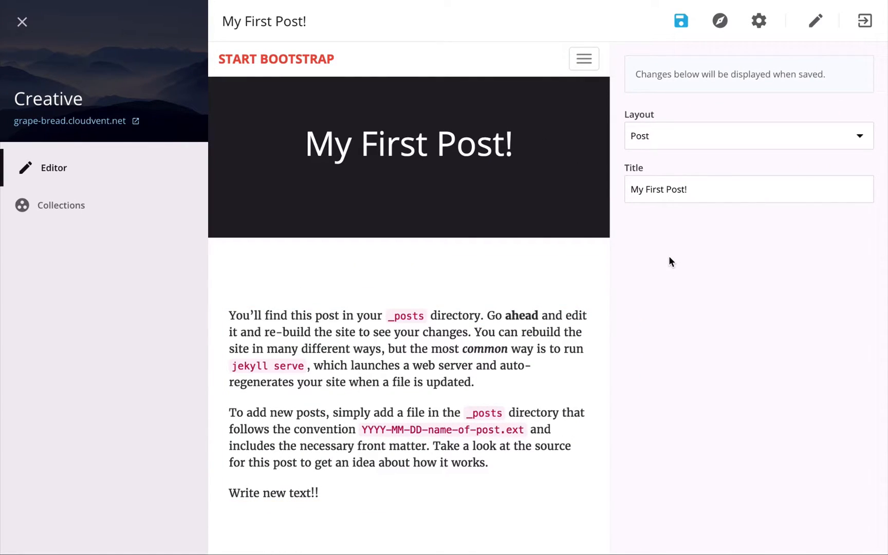
# Step: Save the edited post with its Title setting confirmed and return to the site's Collections
pyautogui.click(747, 189)
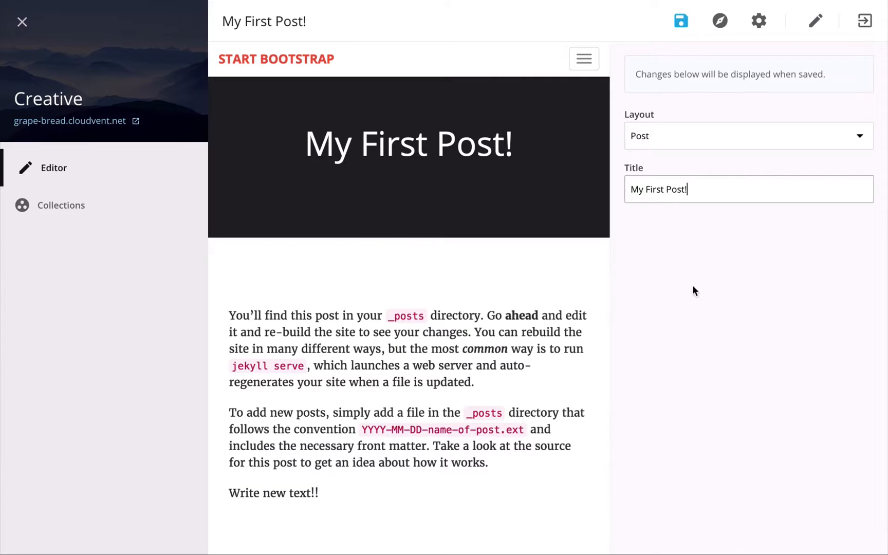
pyautogui.click(491, 388)
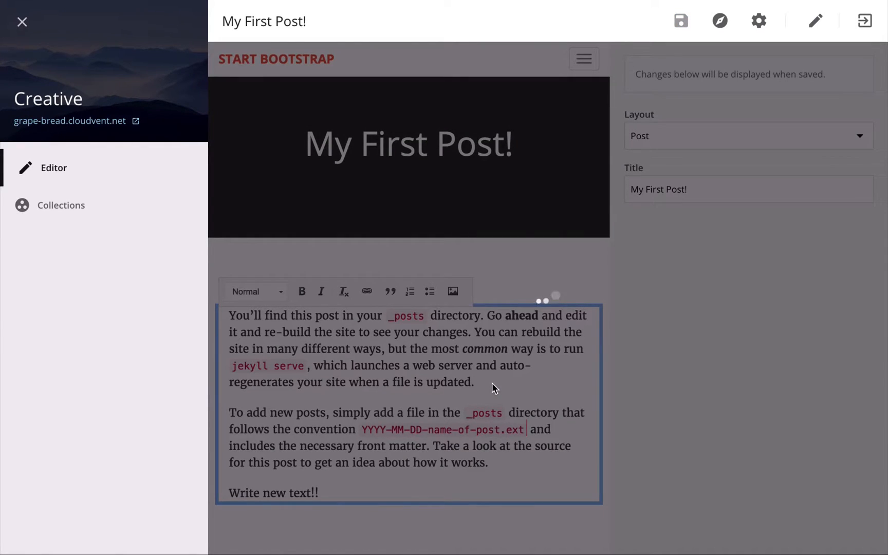
pyautogui.click(680, 20)
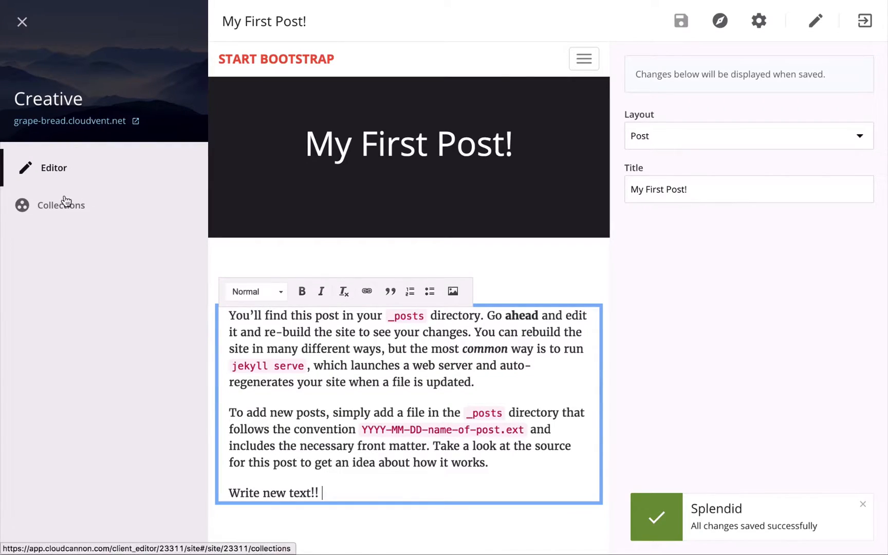
pyautogui.click(64, 205)
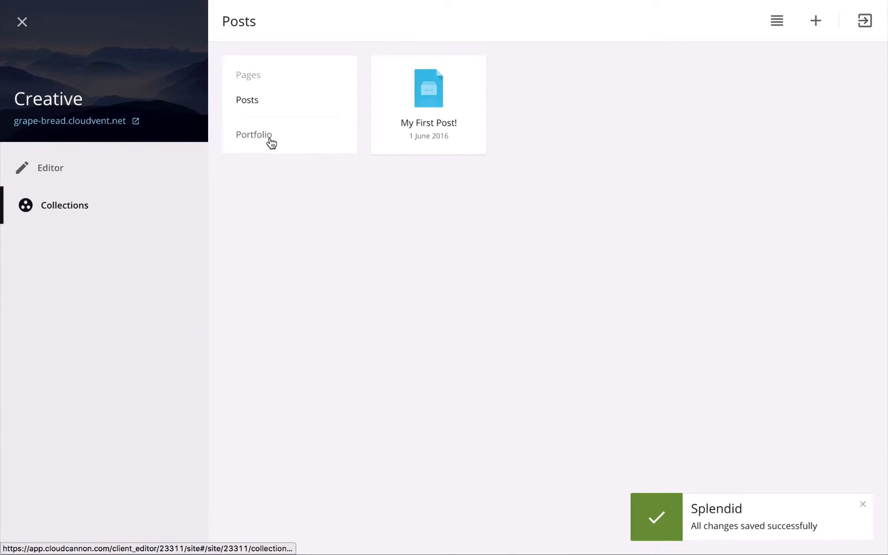
# Step: Switch to the Portfolio collection listing Apple, Facebook, Google, Pinterest, Twitter and Uber
pyautogui.click(254, 134)
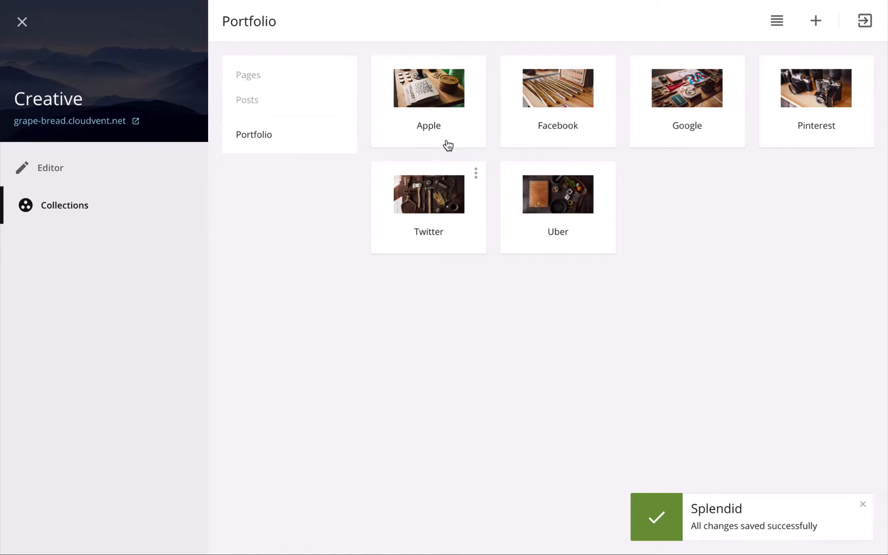
pyautogui.moveTo(419, 121)
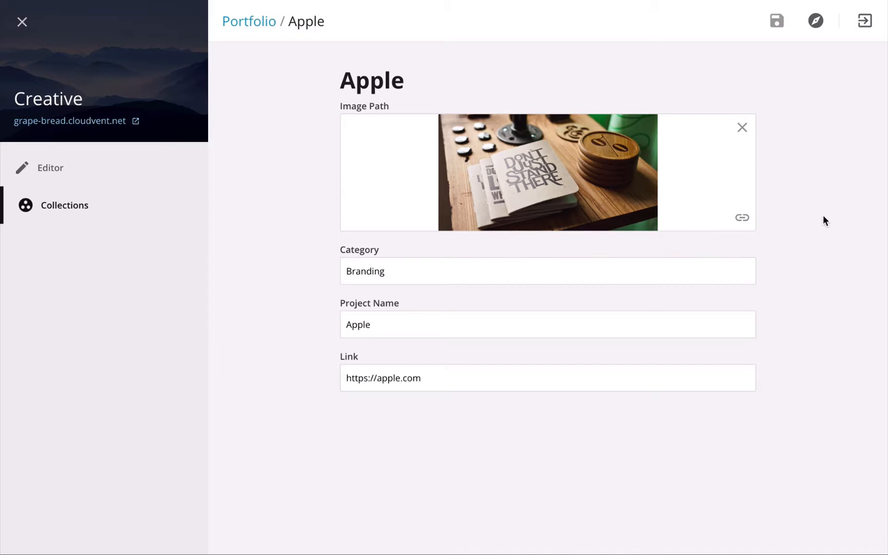
pyautogui.moveTo(504, 157)
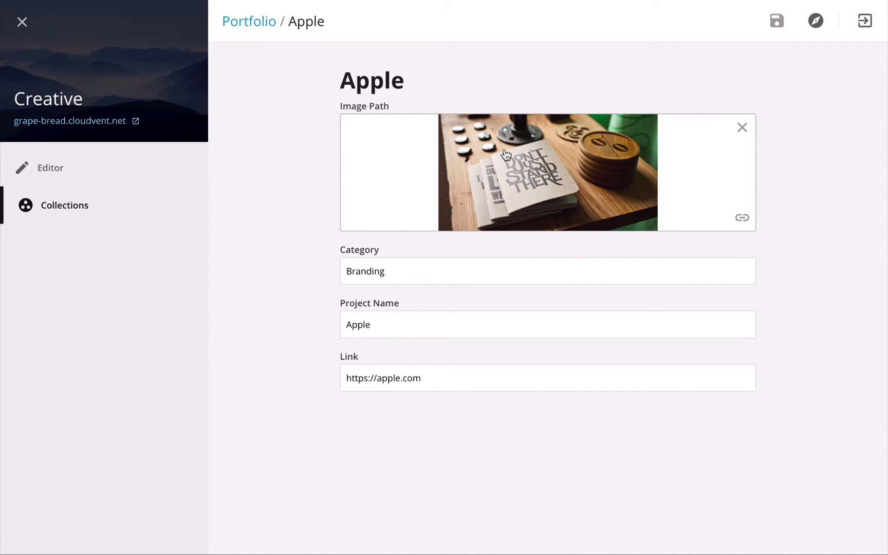
pyautogui.moveTo(358, 253)
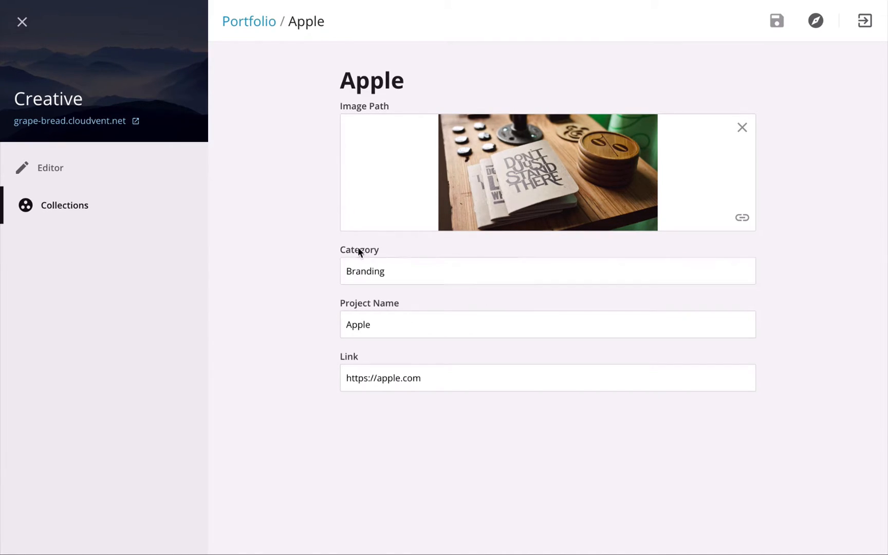
pyautogui.moveTo(253, 332)
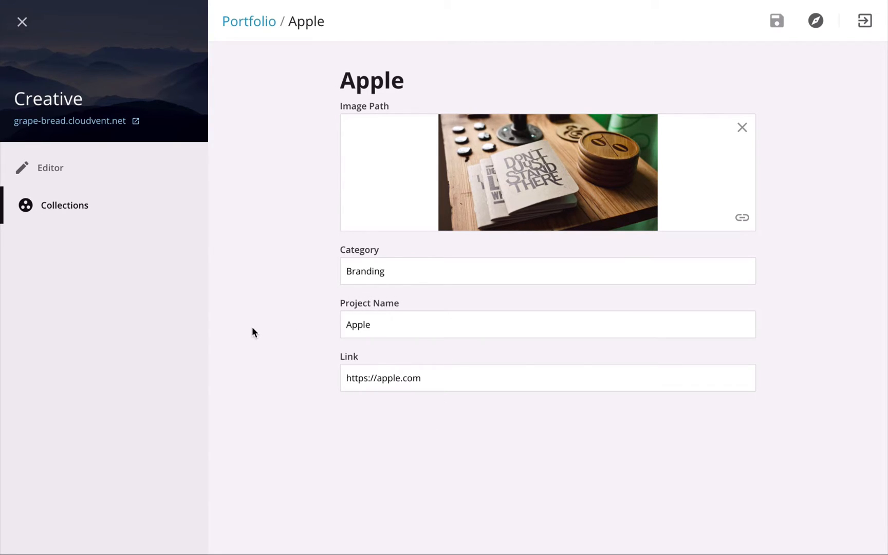